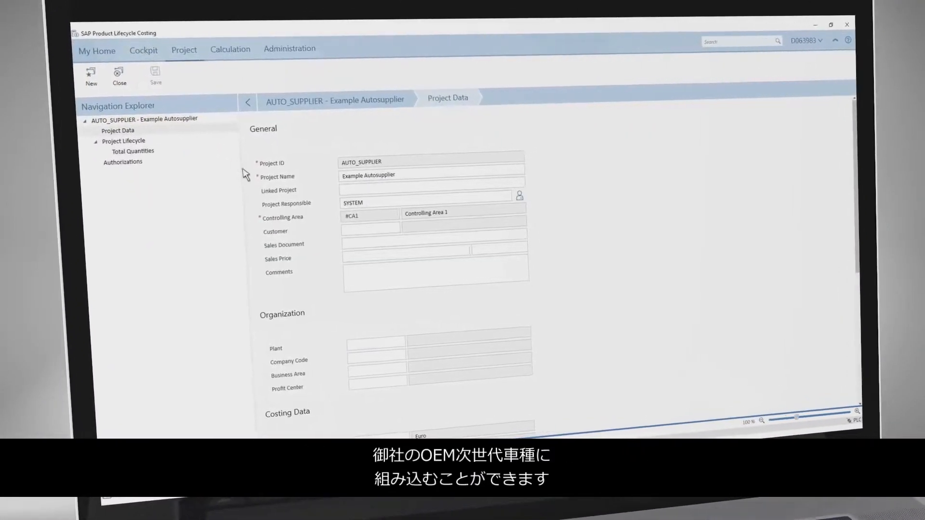
Step: Review the project's yearly total quantities and run the lifecycle cost calculation, confirming success
scroll("down", 3)
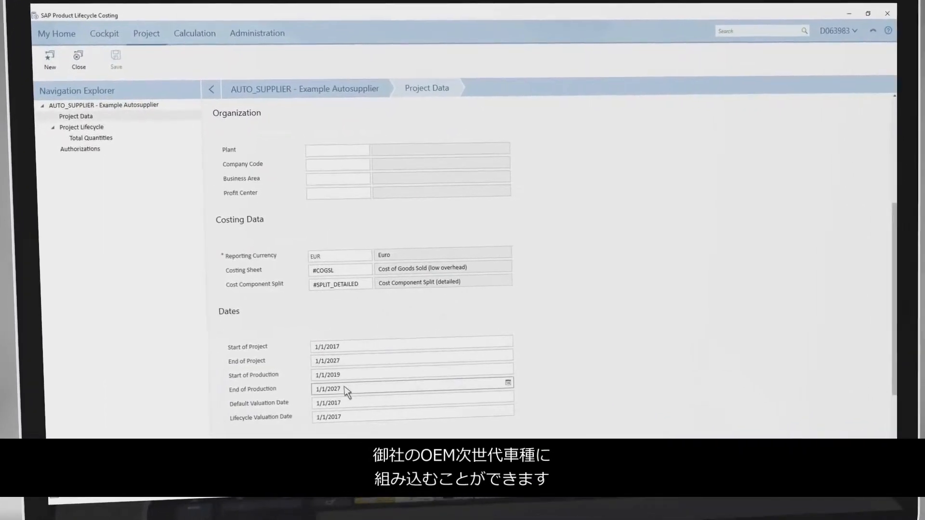
scroll("up", 3)
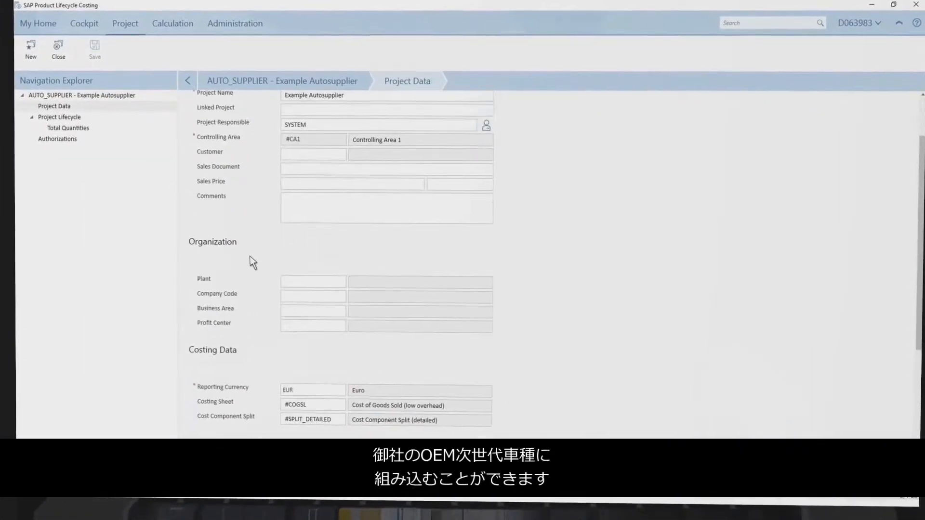
left_click(63, 125)
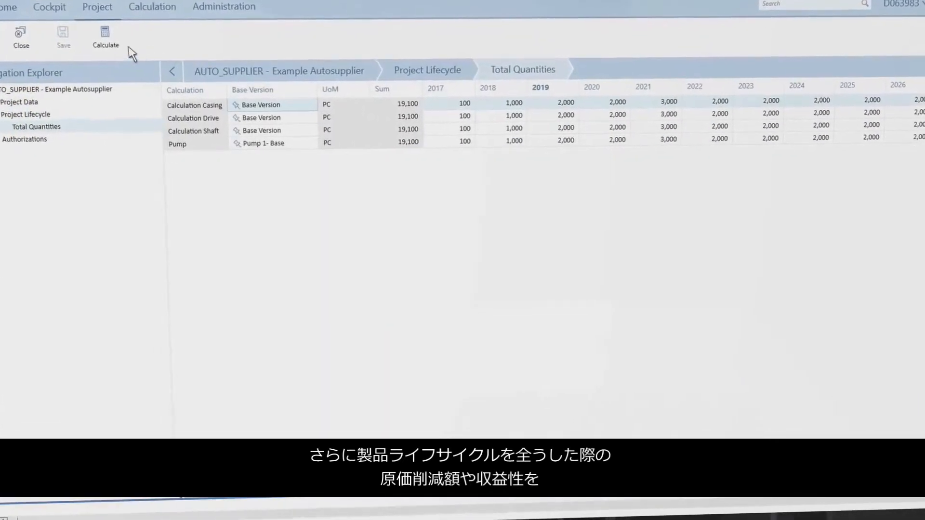
left_click(105, 37)
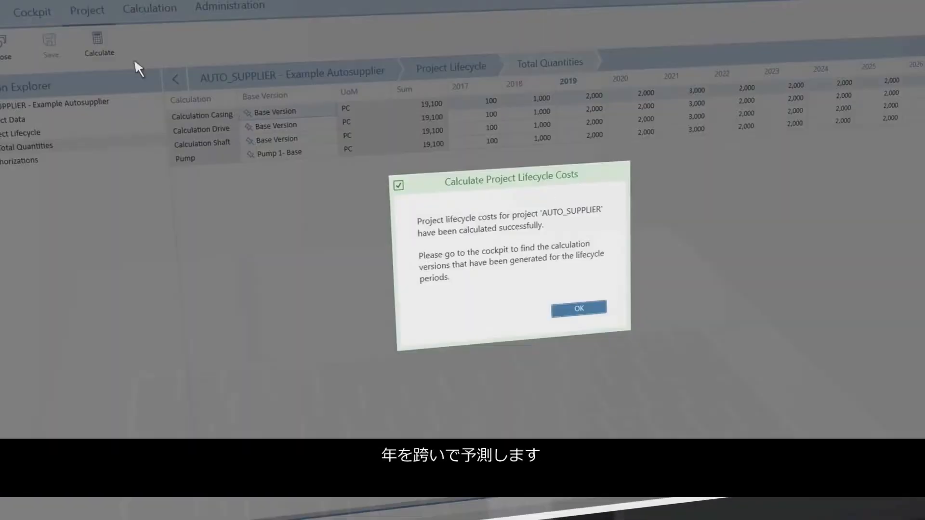
left_click(578, 308)
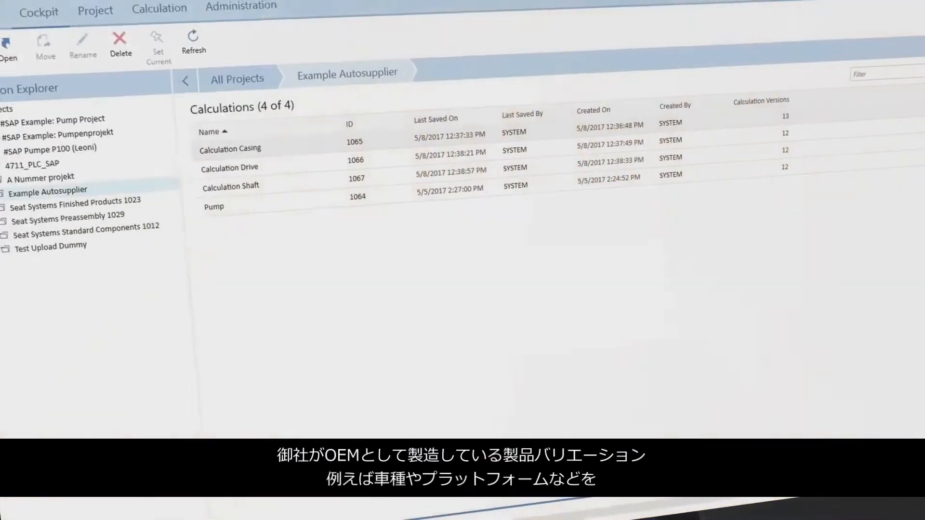
Step: Expand Example Autosupplier in the cockpit to list the Calculation Casing versions
left_click(69, 214)
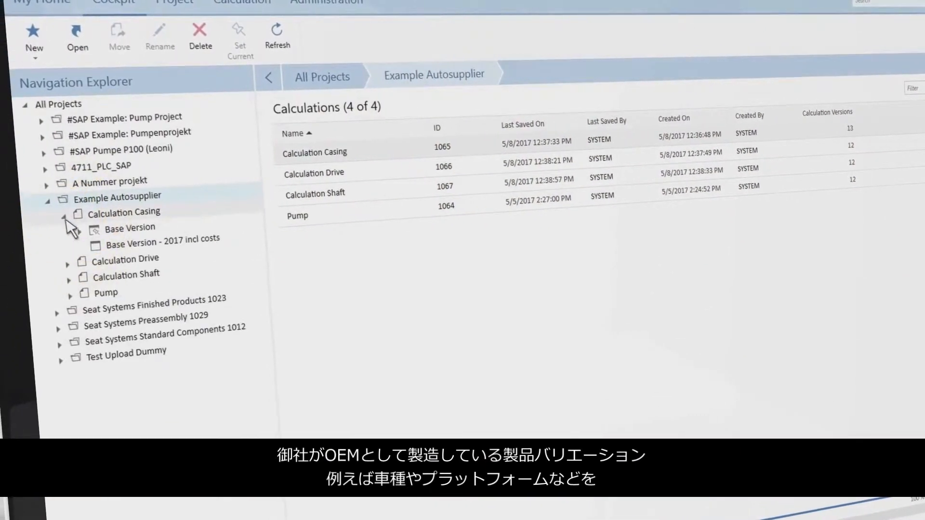
left_click(77, 229)
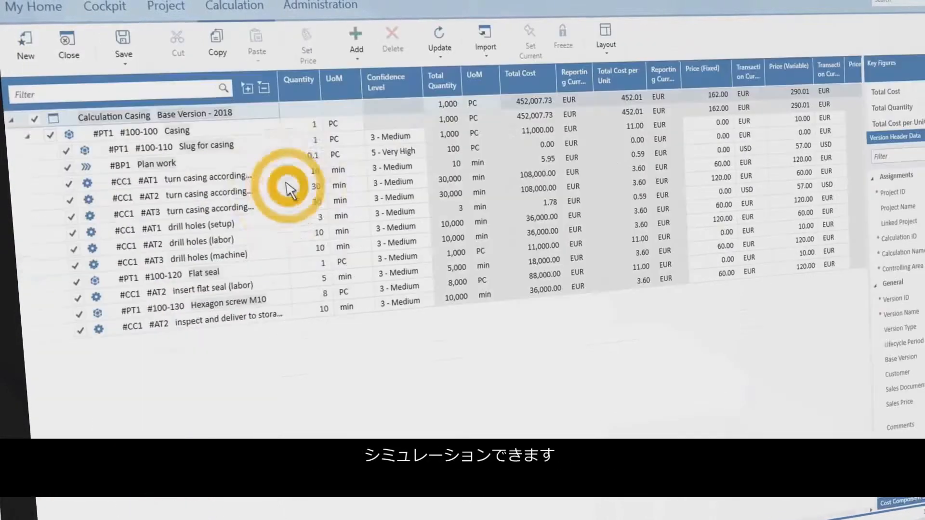
Step: Add a Referenced Version item under the selected turn casing activity item
left_click(352, 45)
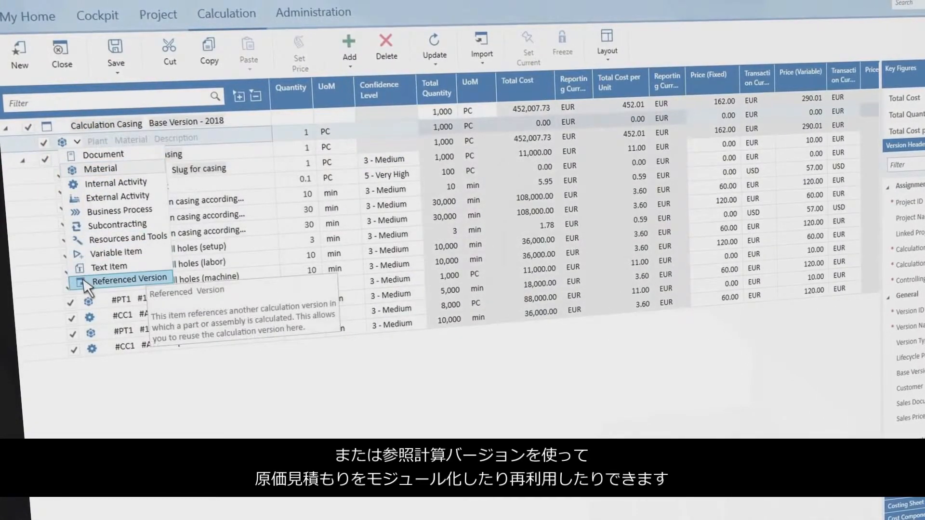
left_click(128, 278)
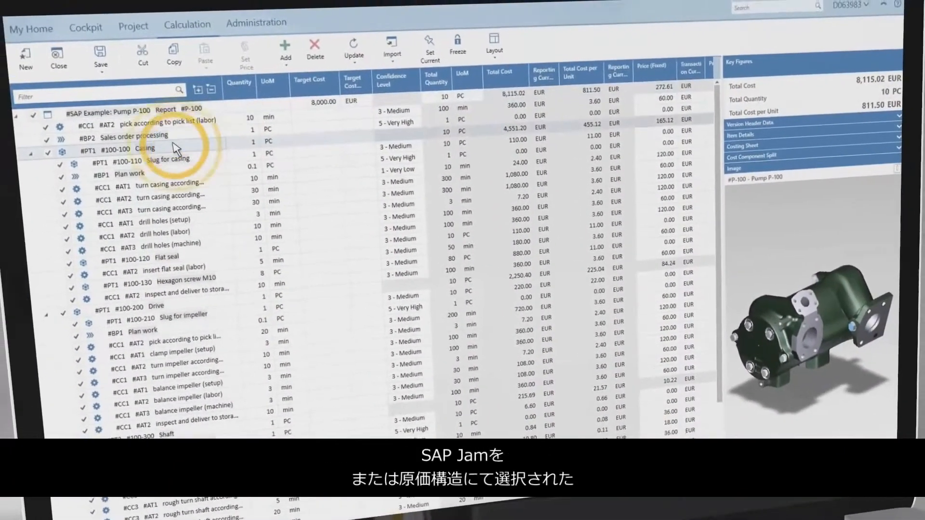
Step: Select the pump's Casing item and switch the 3D pump image to Line mode
left_click(146, 148)
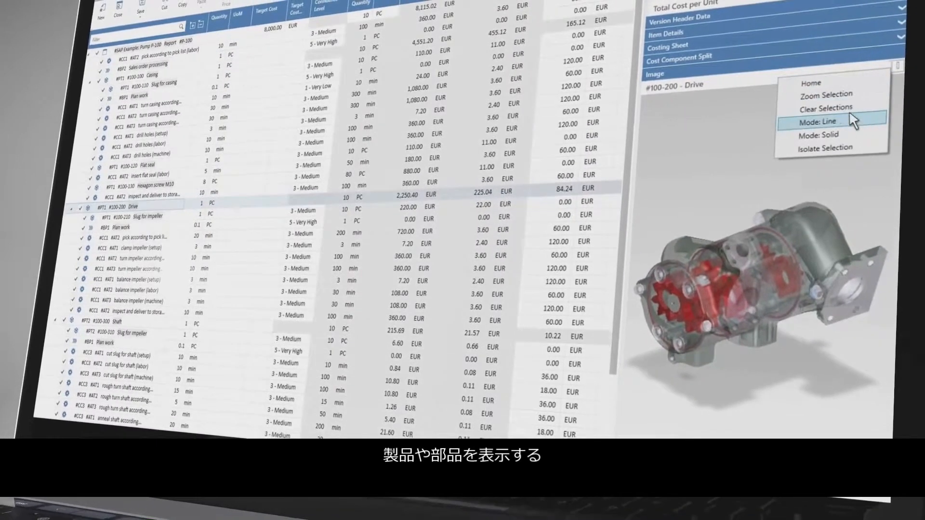
left_click(821, 121)
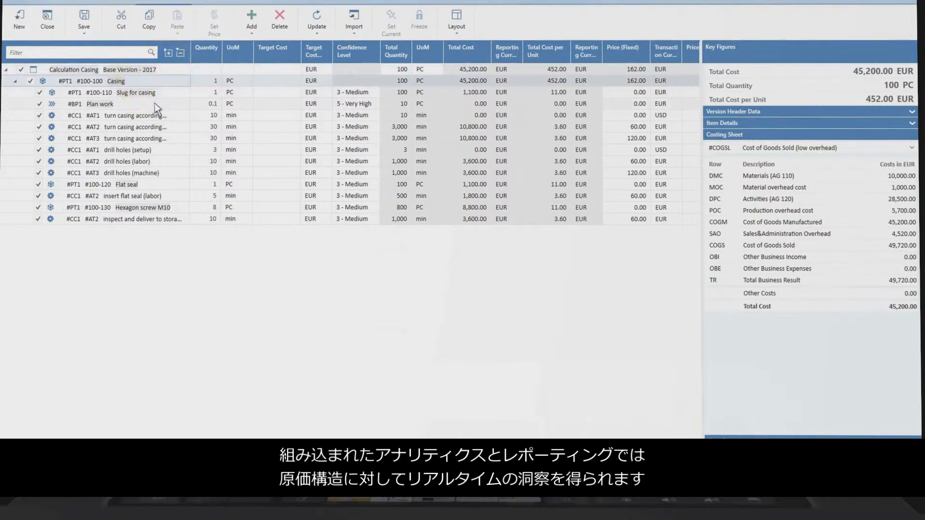
Step: Select the Plan work item to show the costing sheet breakdown totalling 45,200 EUR
left_click(116, 164)
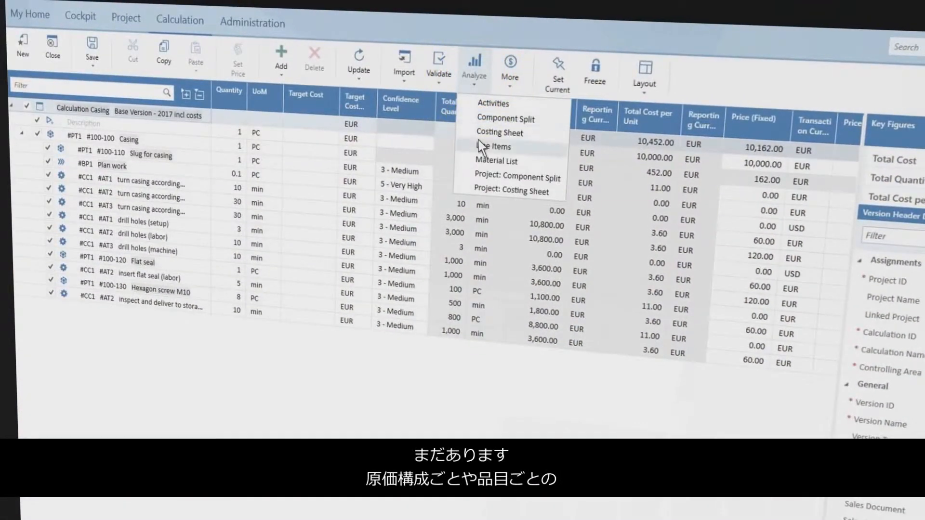
Step: Run the Line Items analysis report for Base Version - 2017 incl costs
left_click(497, 147)
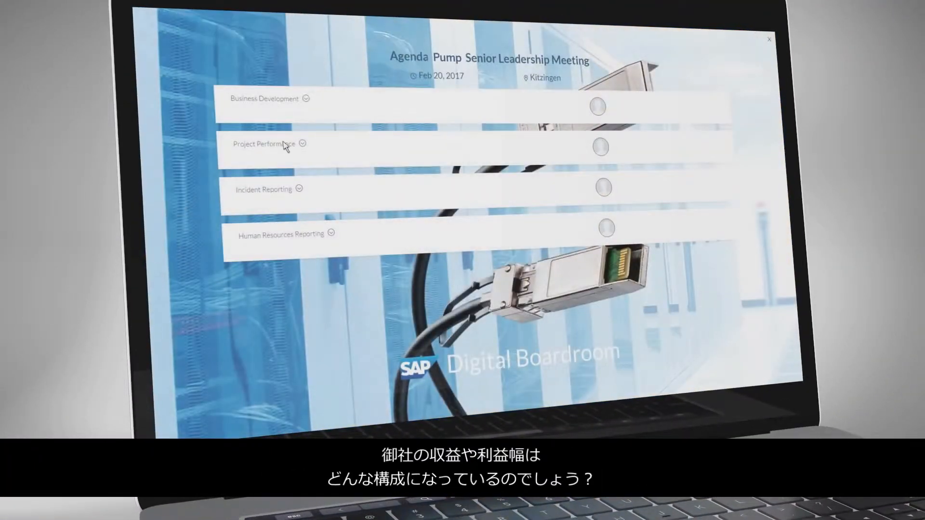
Step: Open Project Performance and its Content thumbnail to show profitability per customer with monthly revenue and costs
left_click(264, 143)
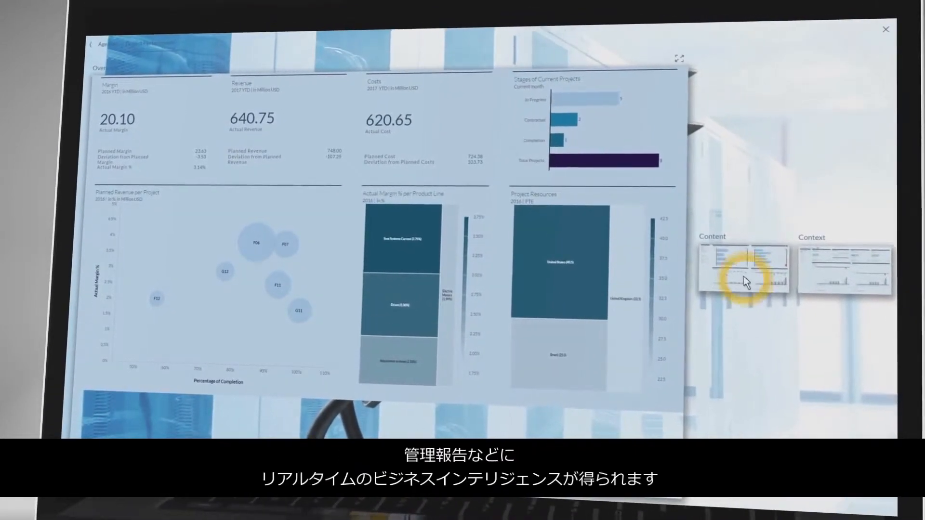
left_click(743, 266)
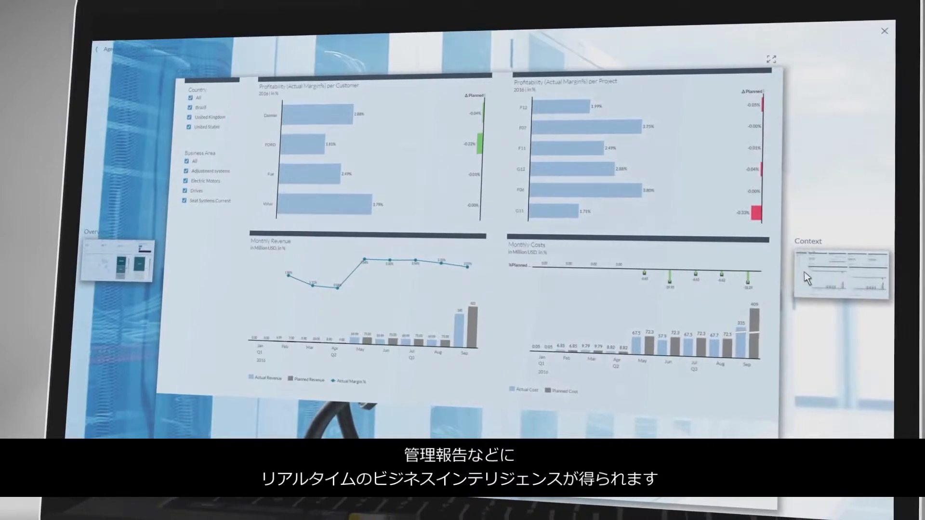